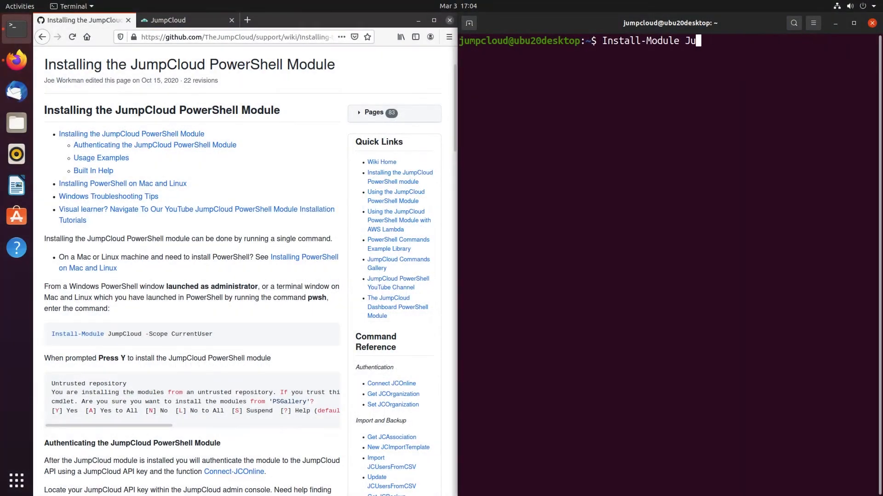
# Launch a PowerShell 7 session with pwsh, replacing the regular shell.
pyautogui.write('pwsh')
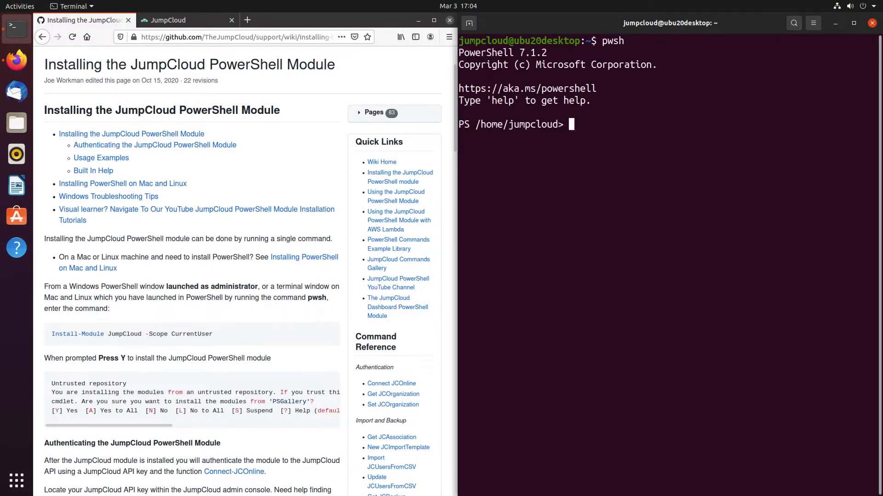
# Run Install-Module JumpCloud -Scope CurrentUser and answer Yes to All at the untrusted PSGallery prompt.
pyautogui.write('Install-')
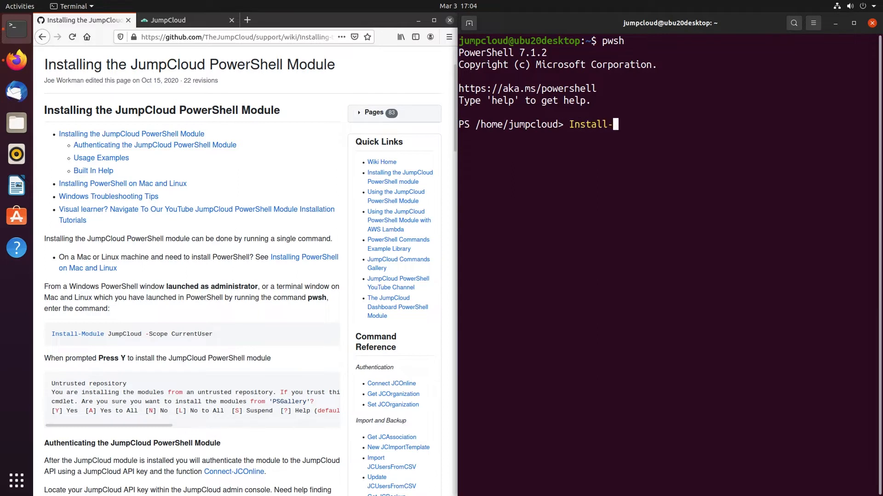
pyautogui.write('Module JumpClou')
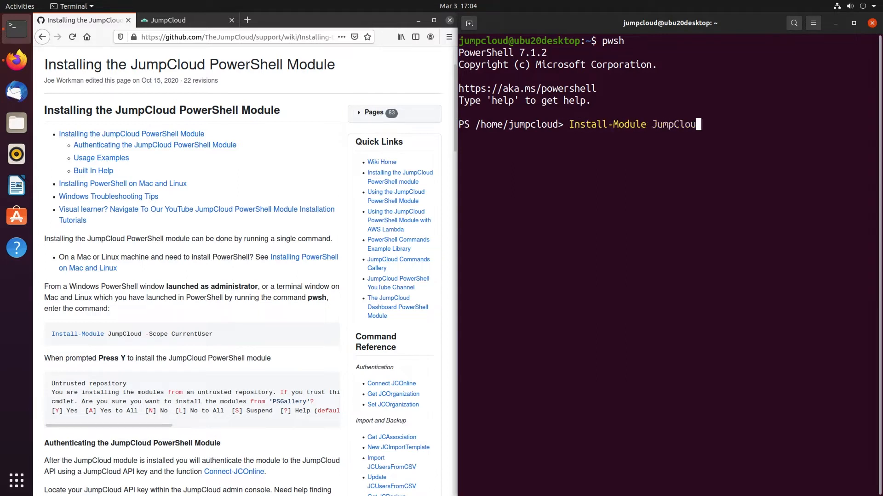
pyautogui.write('-Scope C')
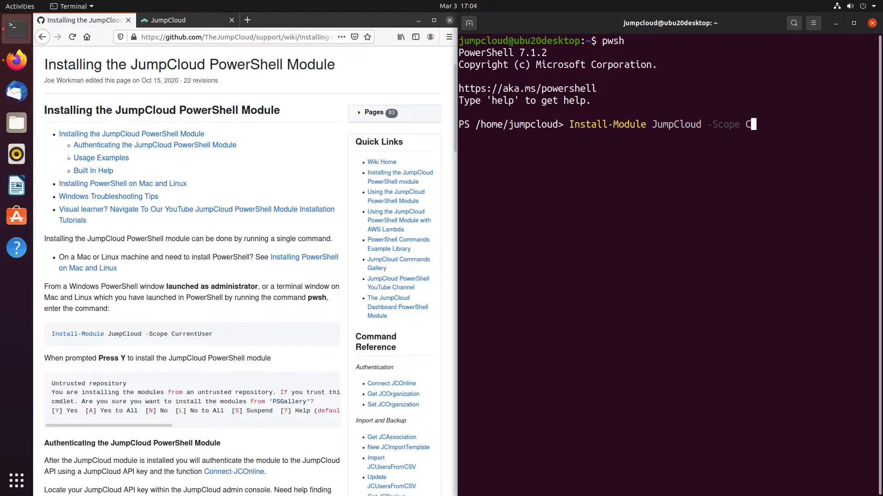
pyautogui.write('urrentUser')
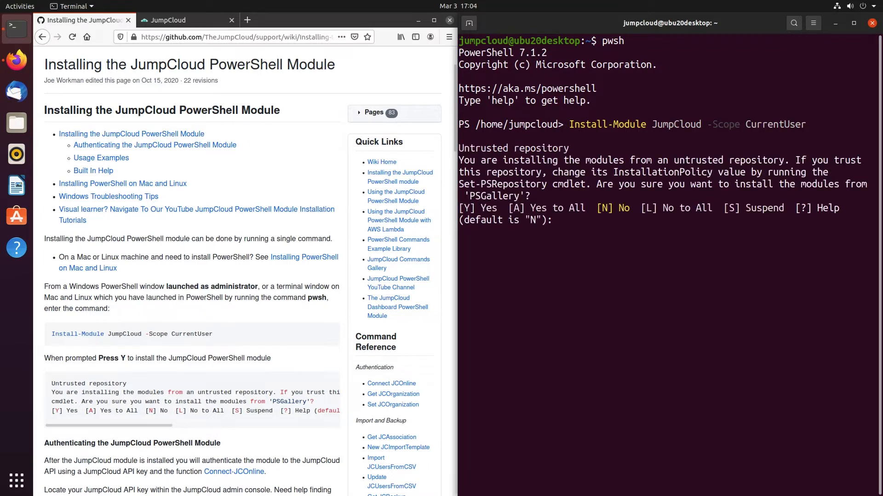
pyautogui.write('A')
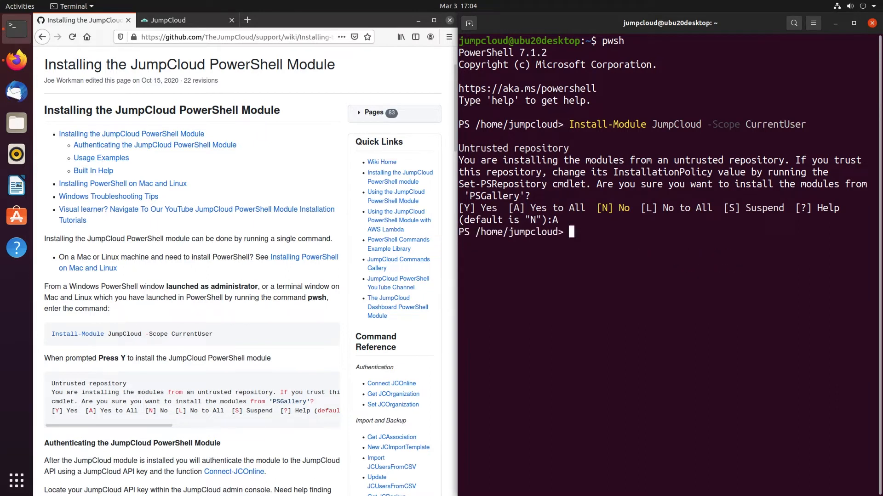
# Run Connect-JCOnline to connect the module to the JumpCloud service.
pyautogui.write('Connect')
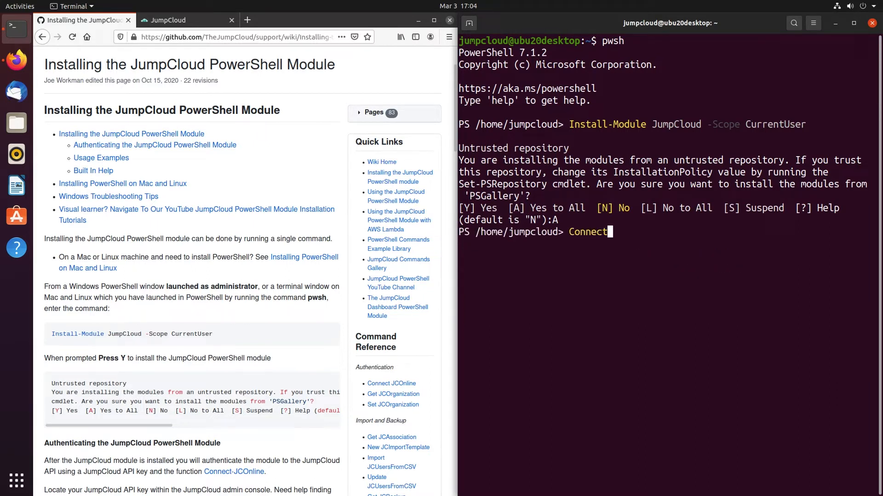
pyautogui.write('-JCOnline')
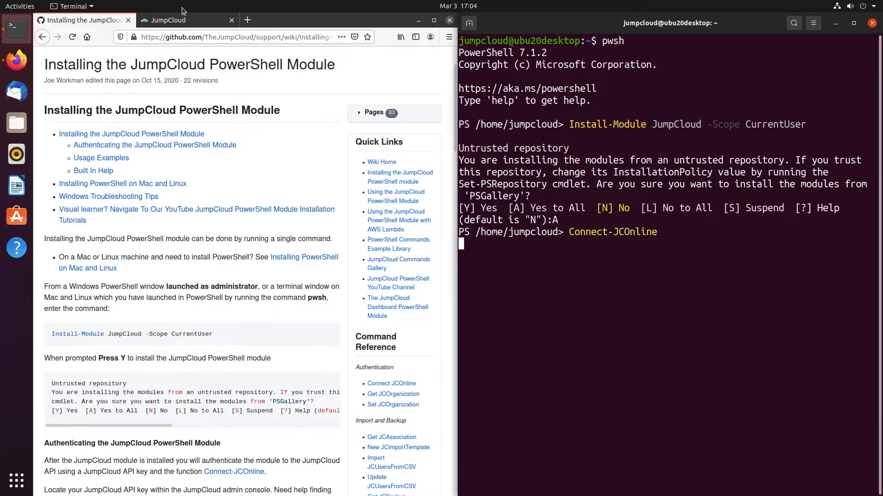
# In the JumpCloud admin console, view the account's API key under API Settings and copy it.
pyautogui.click(168, 20)
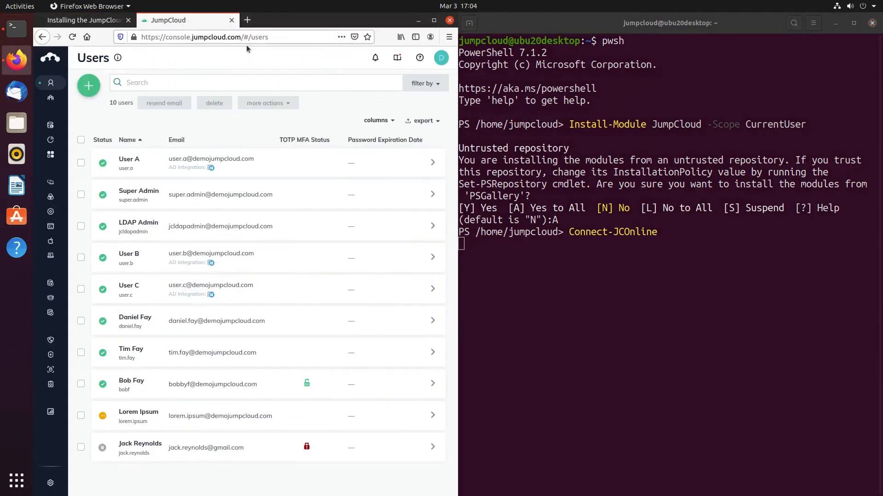
pyautogui.click(441, 57)
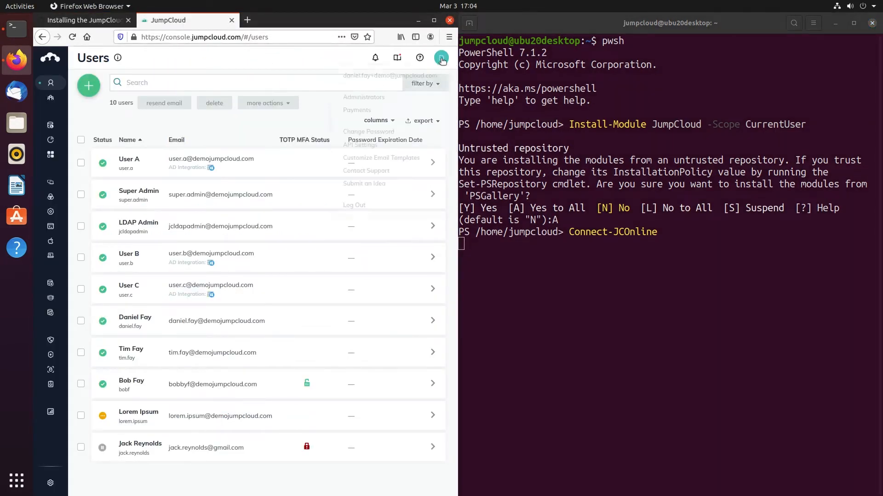
pyautogui.click(441, 57)
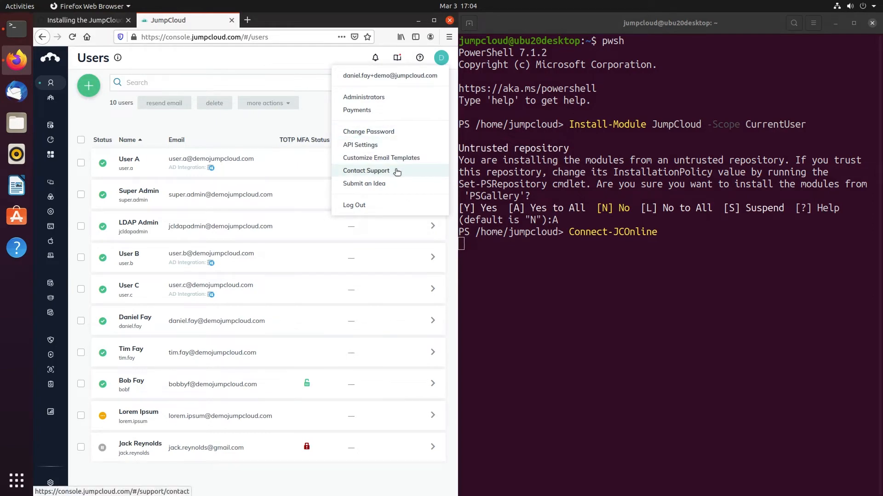
pyautogui.click(361, 145)
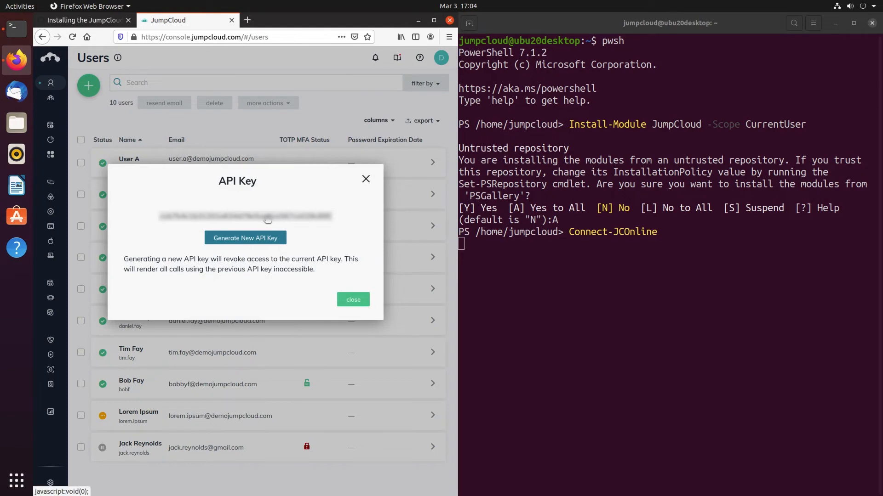
pyautogui.click(245, 216)
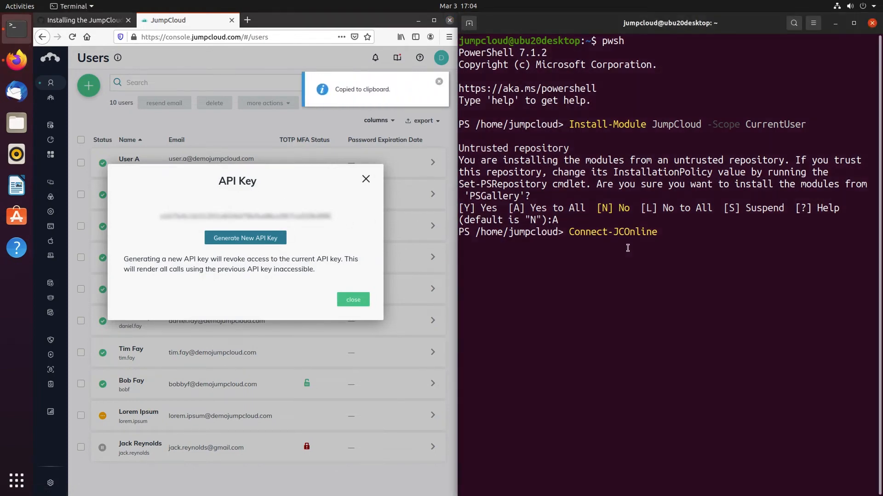
pyautogui.press('Return')
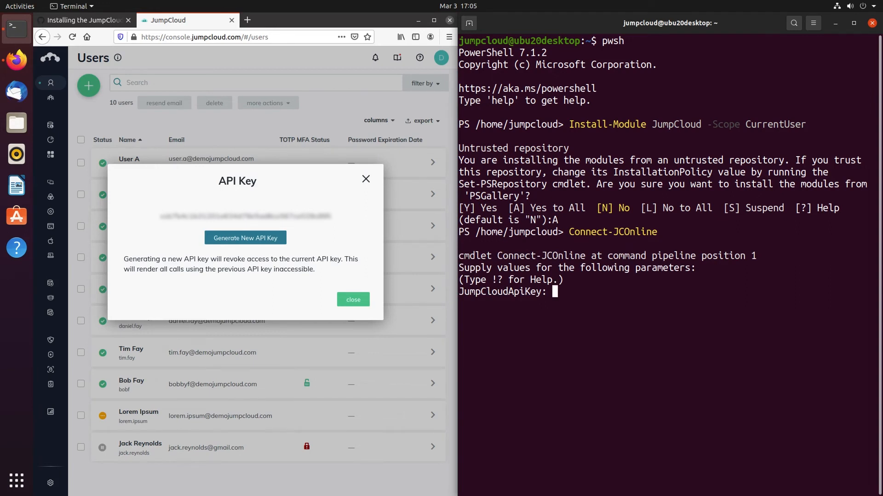
pyautogui.moveTo(640, 277)
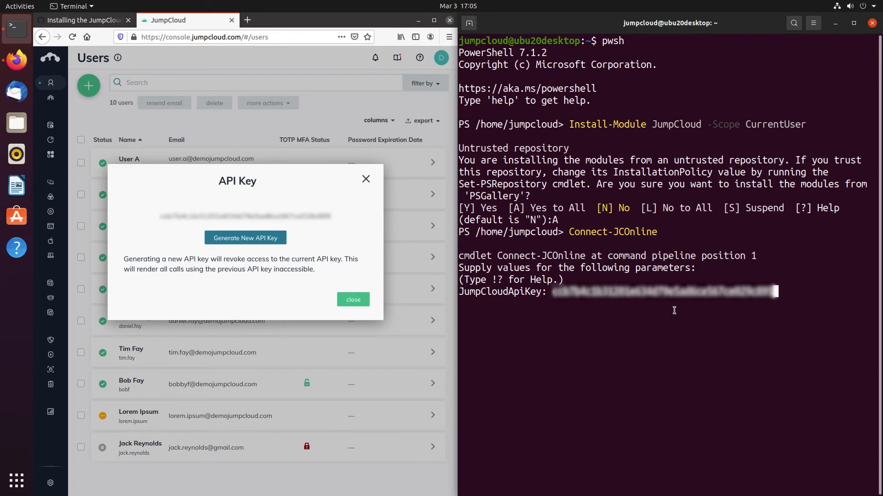
# Submit the pasted API key to authenticate, then begin a Get-JC command.
pyautogui.press('Enter')
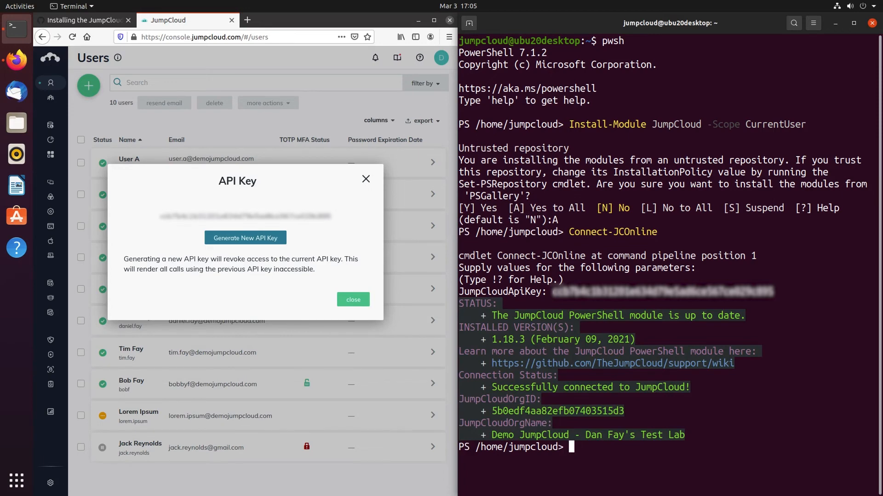
pyautogui.write('Get-JC')
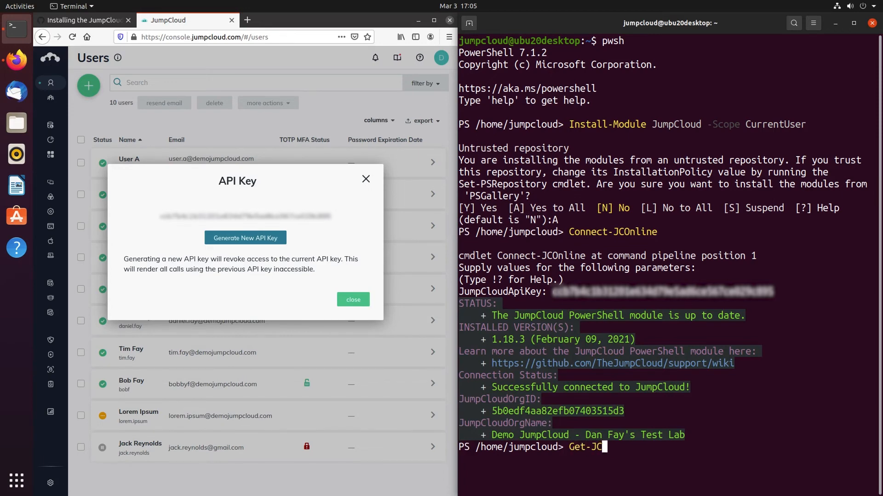